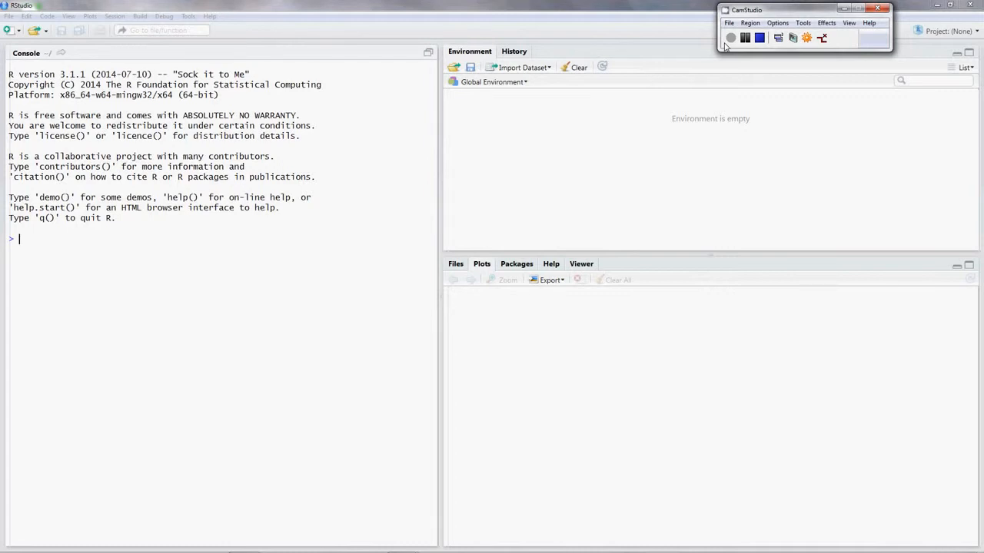
mouse_move(563, 143)
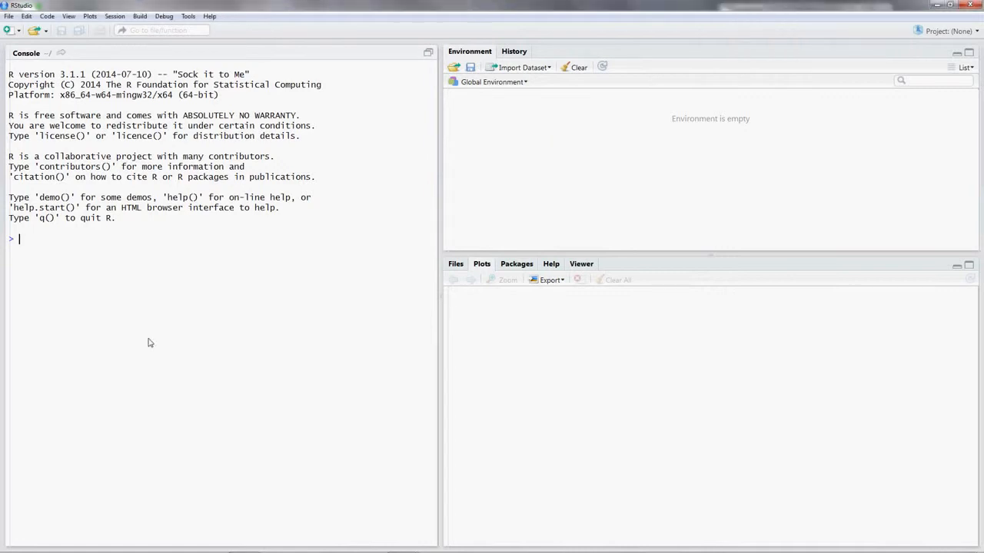
Enter the partial console assignment pricedata <- read.csv("") with an empty file name.
text(priced)
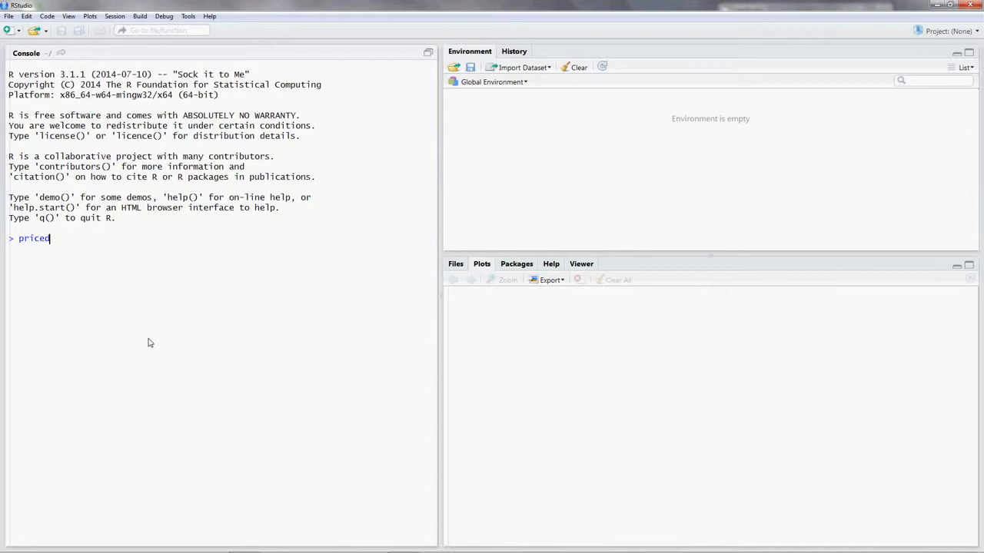
text(ata)
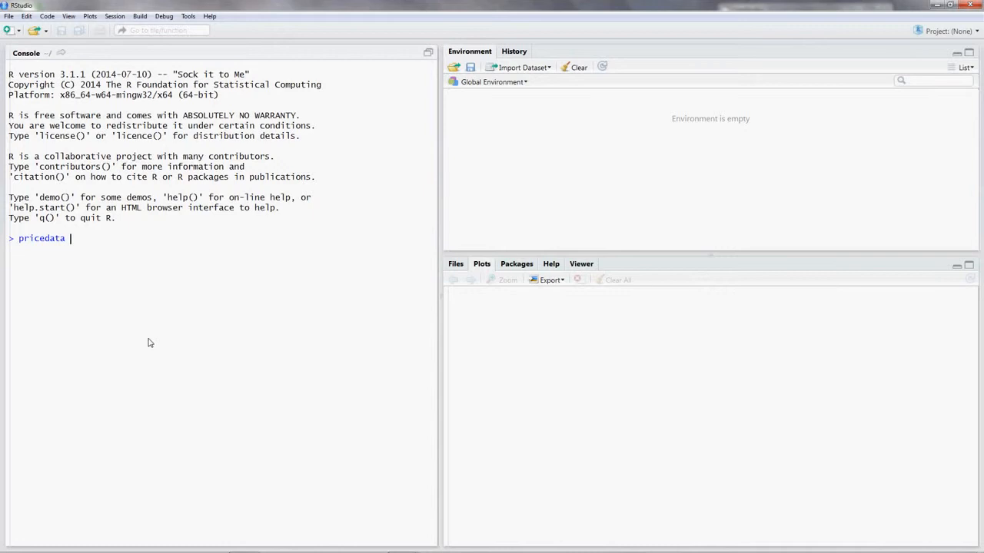
text(<-)
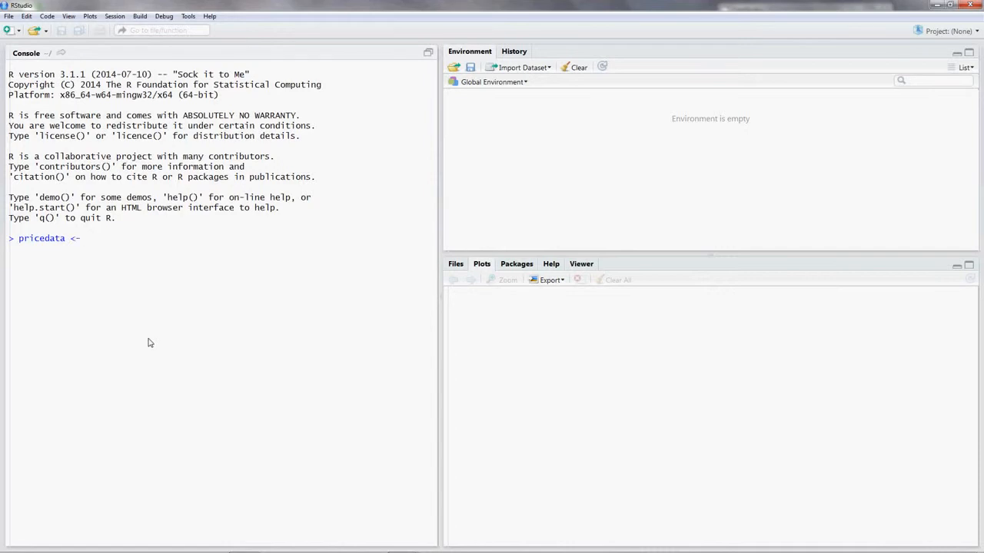
text(read.)
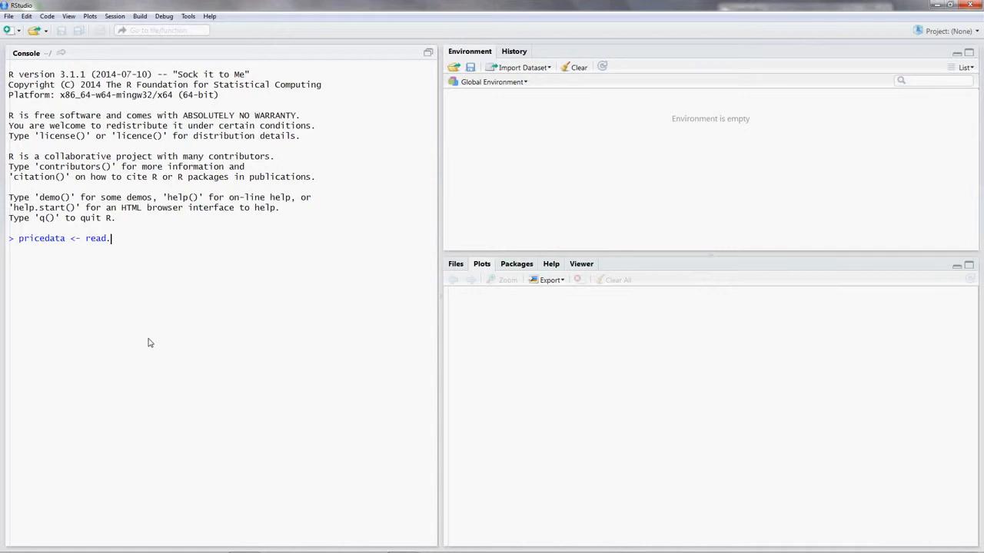
text(csv)
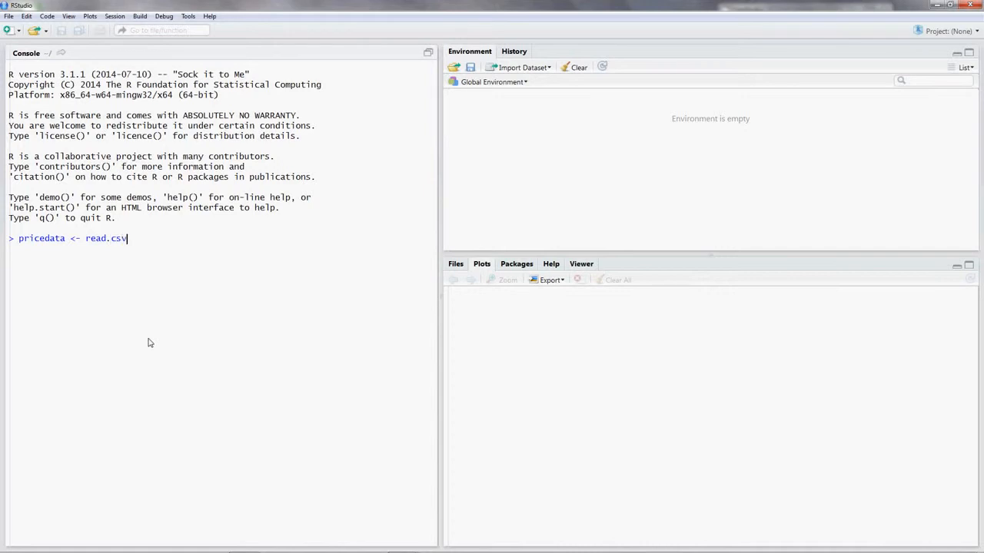
text(())
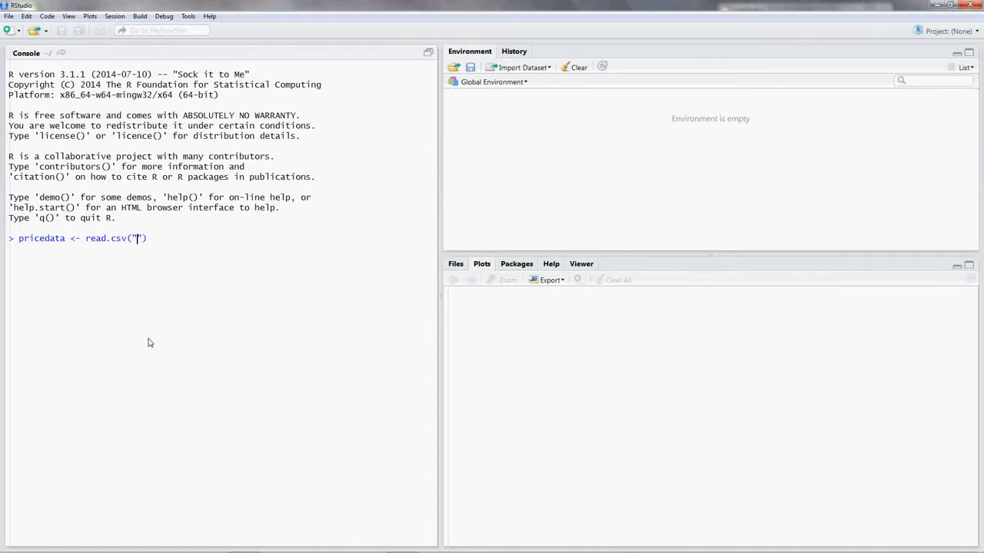
Fill in the file path C:/Users/Joshua/Desktop/test.csv inside read.csv.
text(C:)
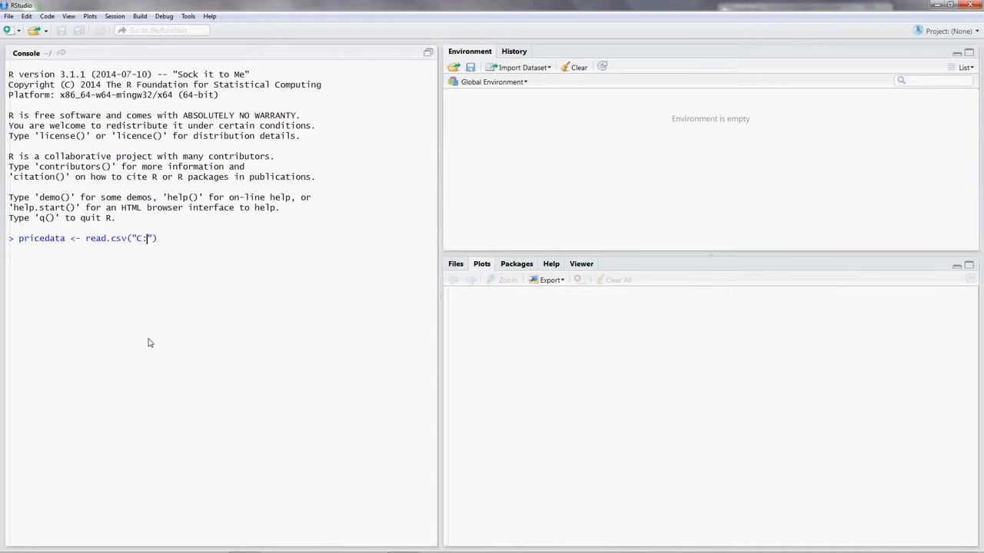
text(/Users)
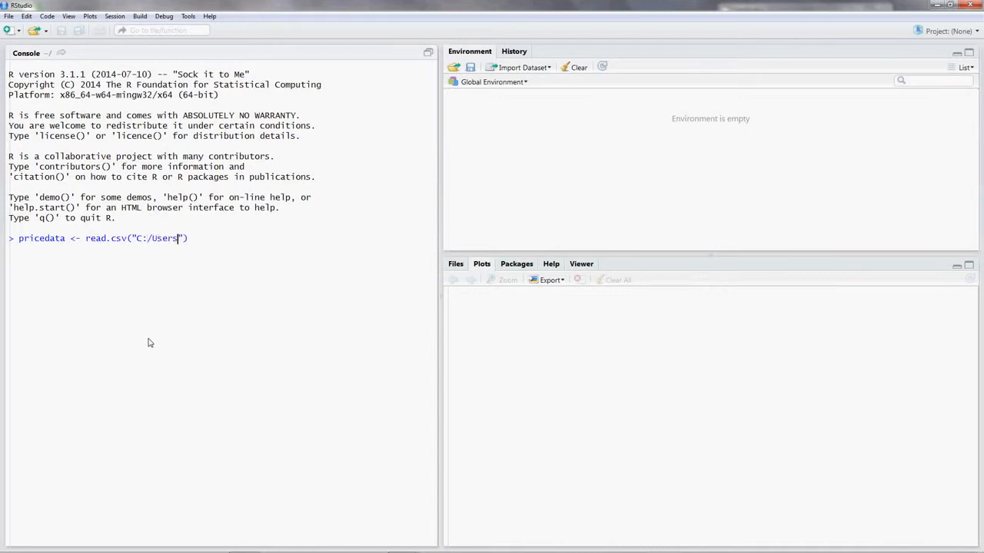
text(/)
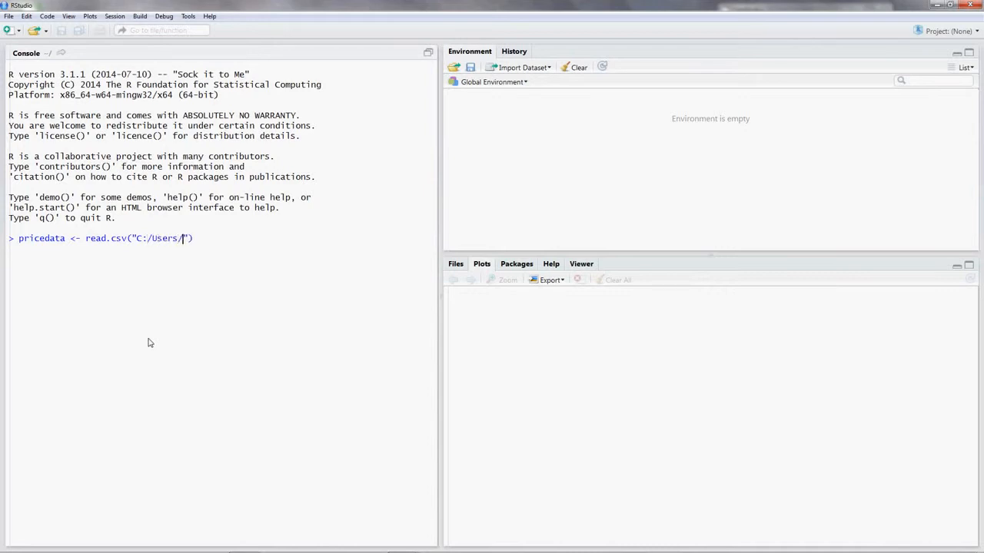
text(Jo)
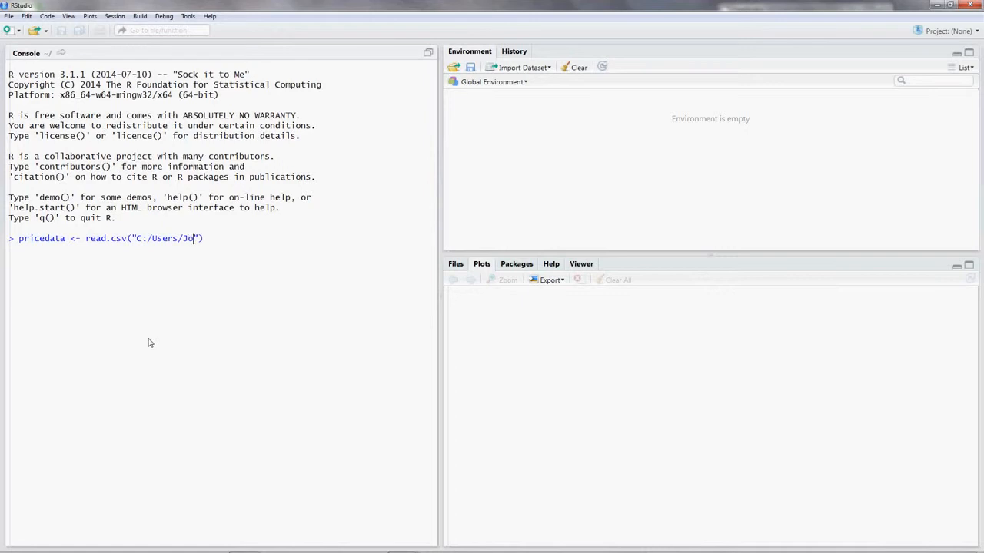
text(shua)
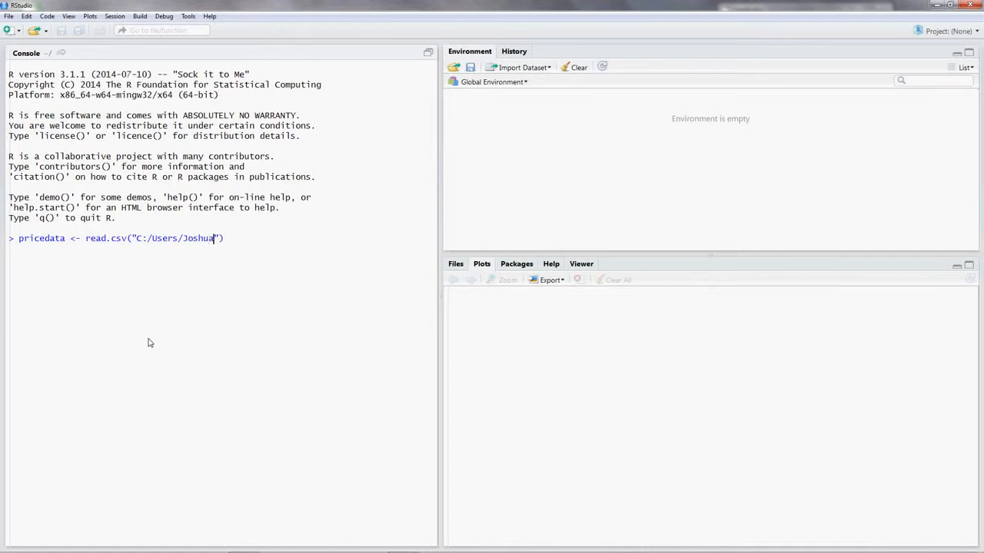
text(/Desktop/)
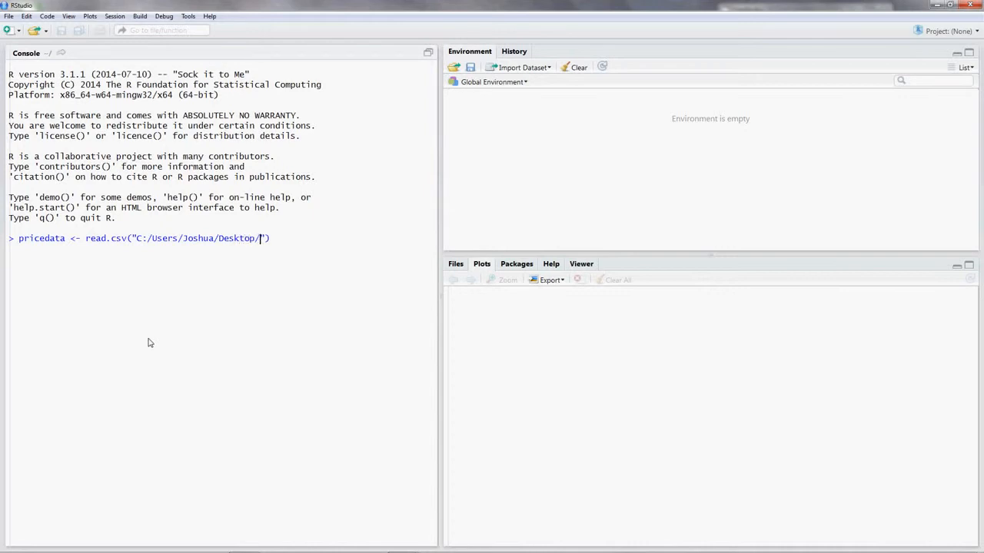
text(test.csv,)
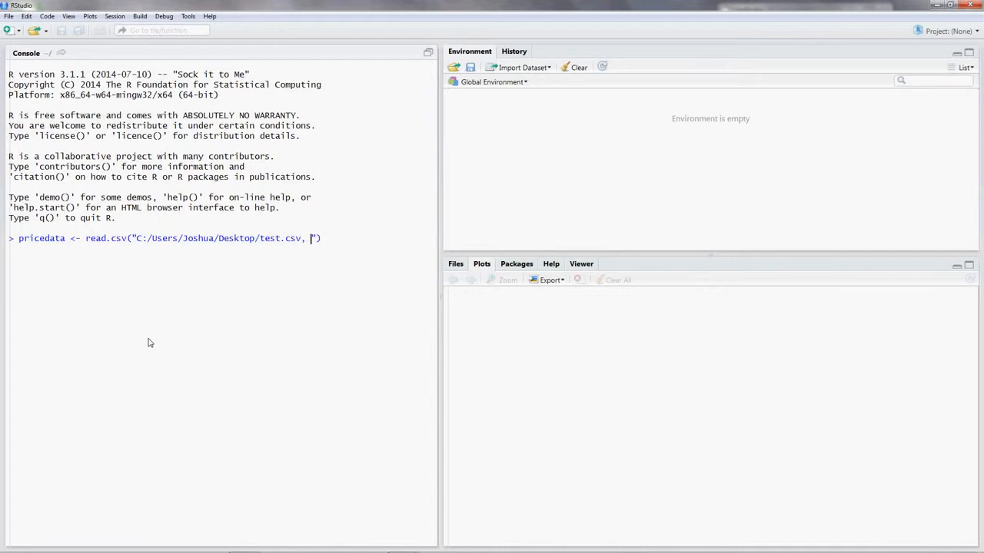
Add the decimal separator argument dec="," after the file path.
key(Backspace)
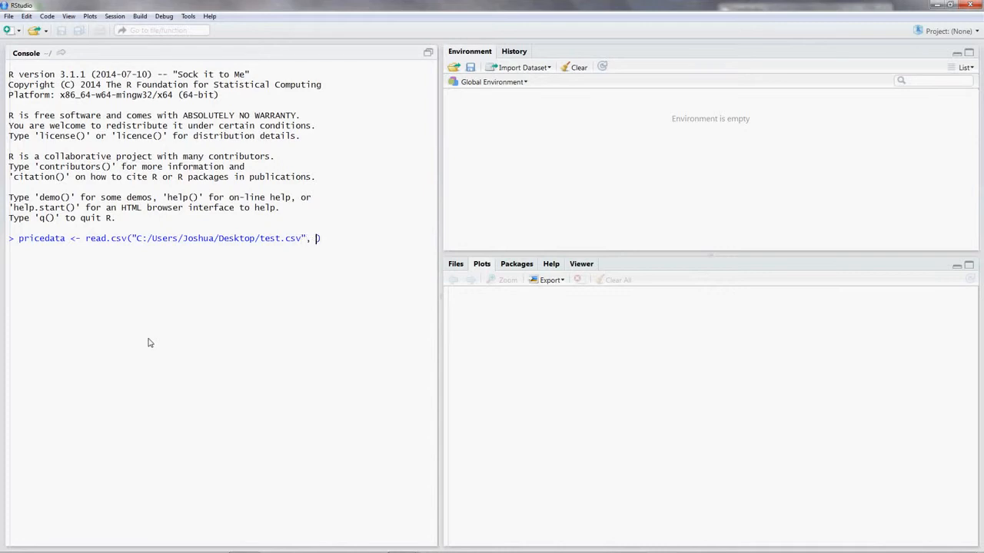
text(dec)
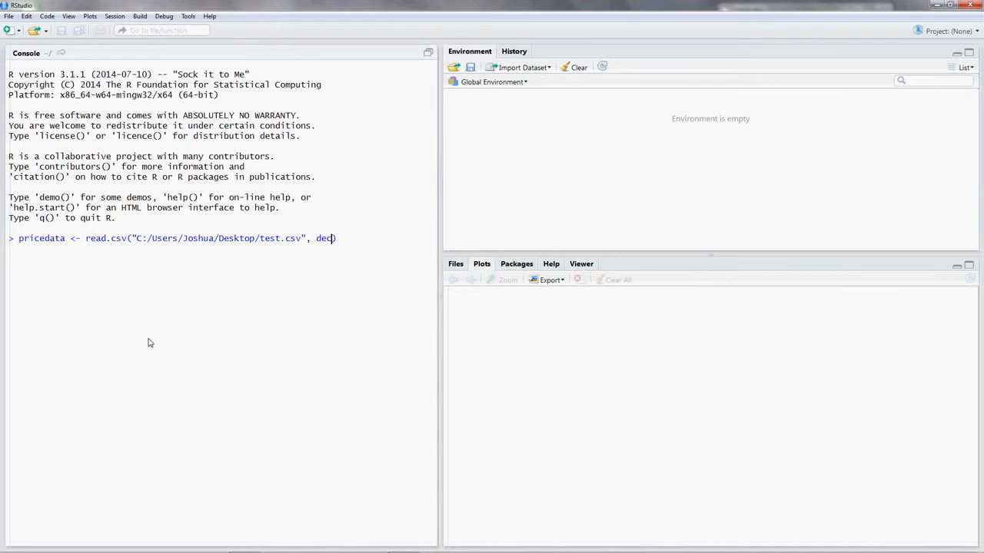
text(=")
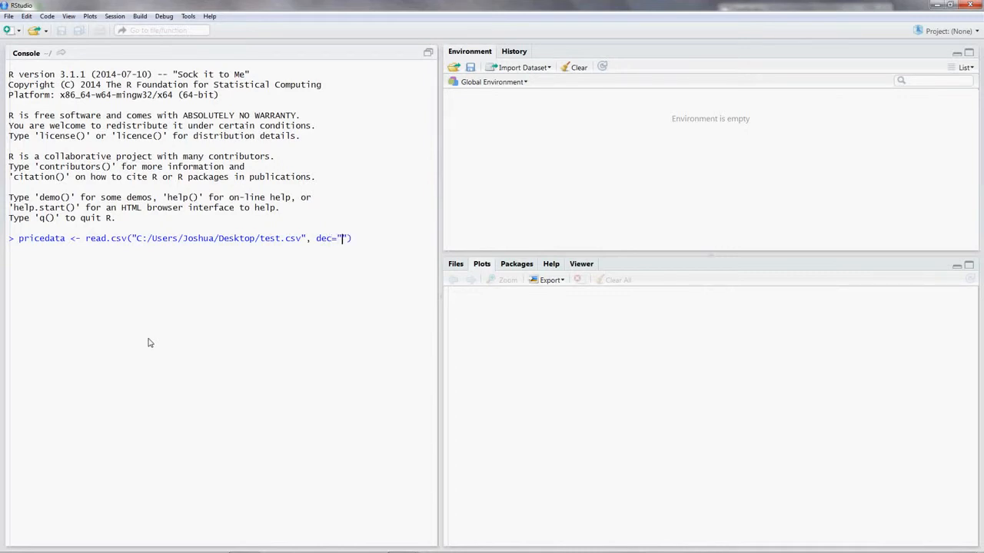
text(,)
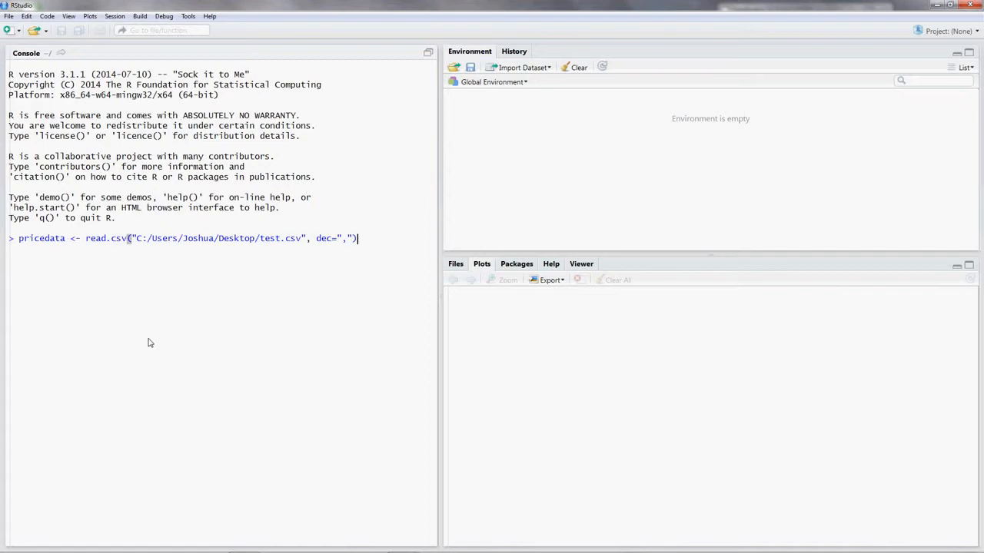
Run the import, loading 12 observations of 2 variables, and point out the dec="," argument.
key(enter)
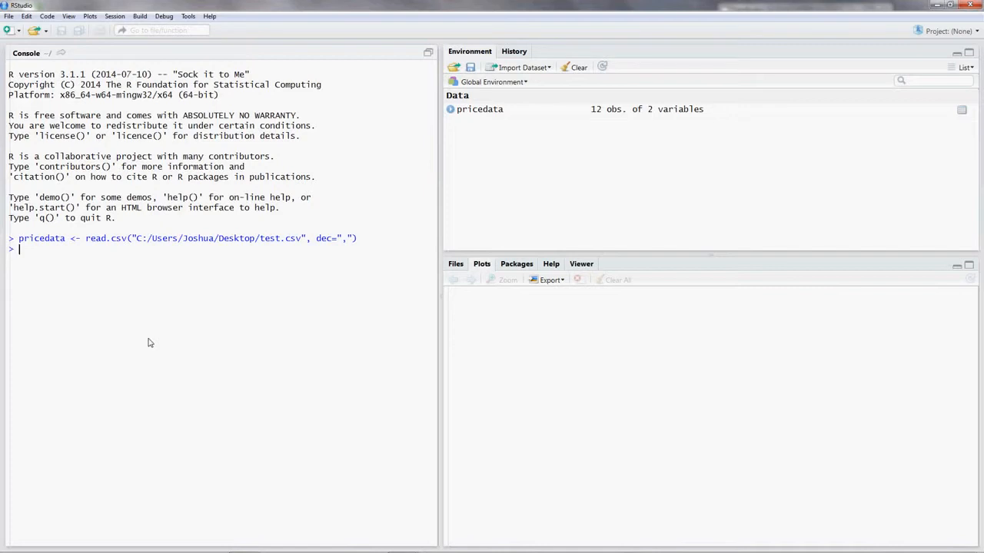
double_click(309, 238)
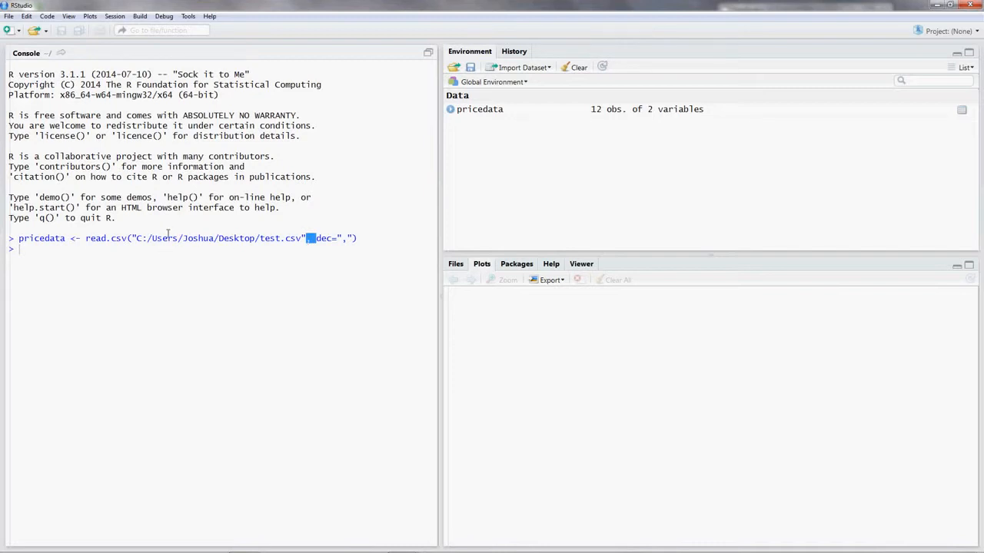
mouse_move(271, 257)
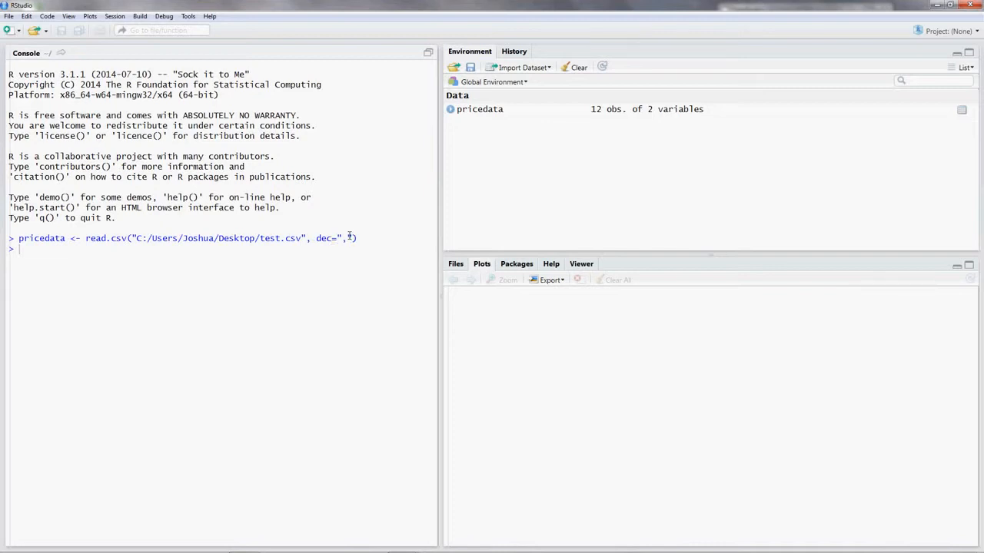
text(.)
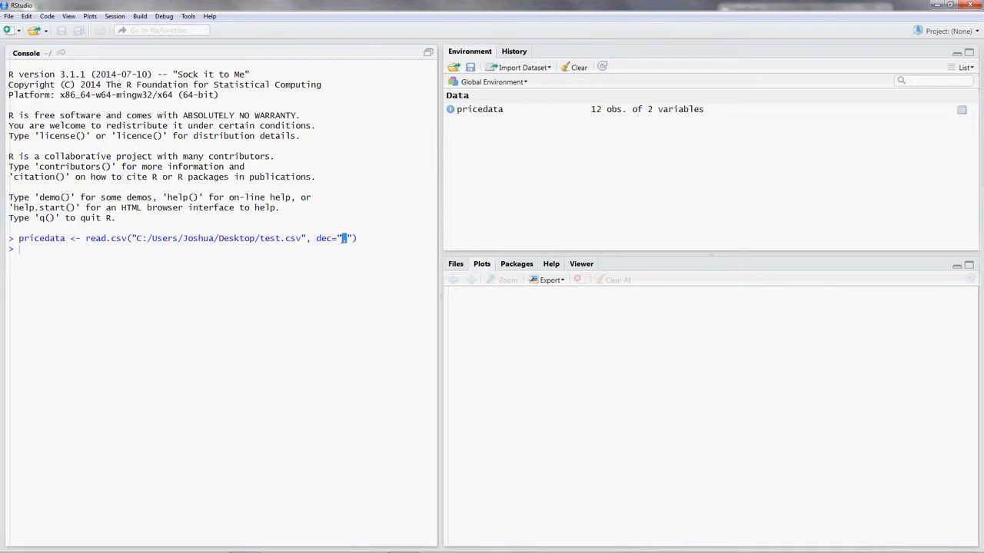
text(,)
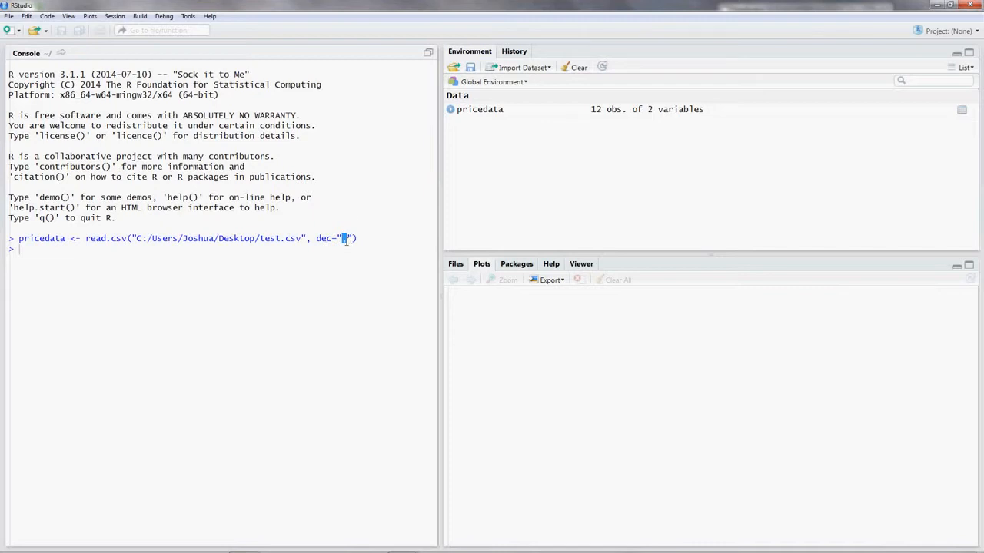
mouse_move(323, 282)
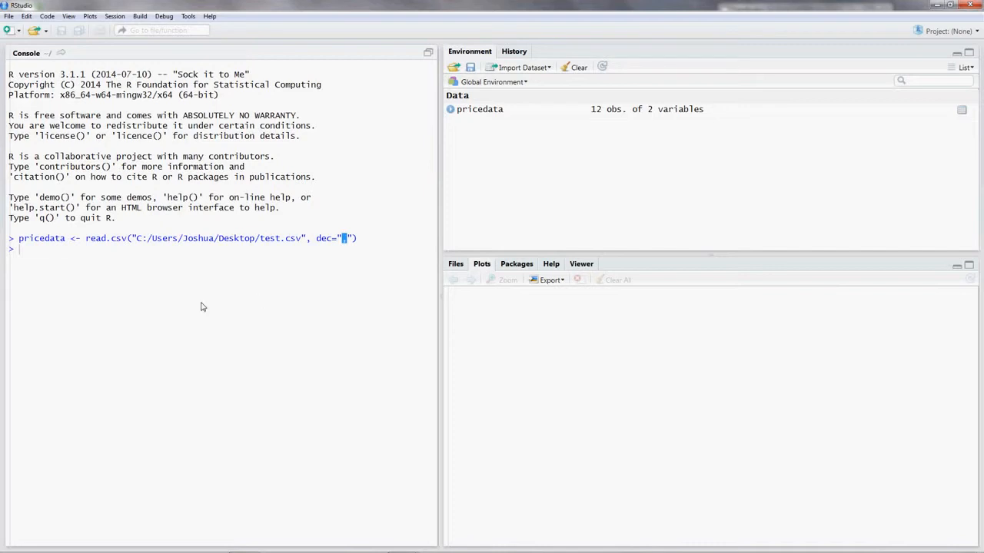
Run attach(pricedata) in the console.
text(att)
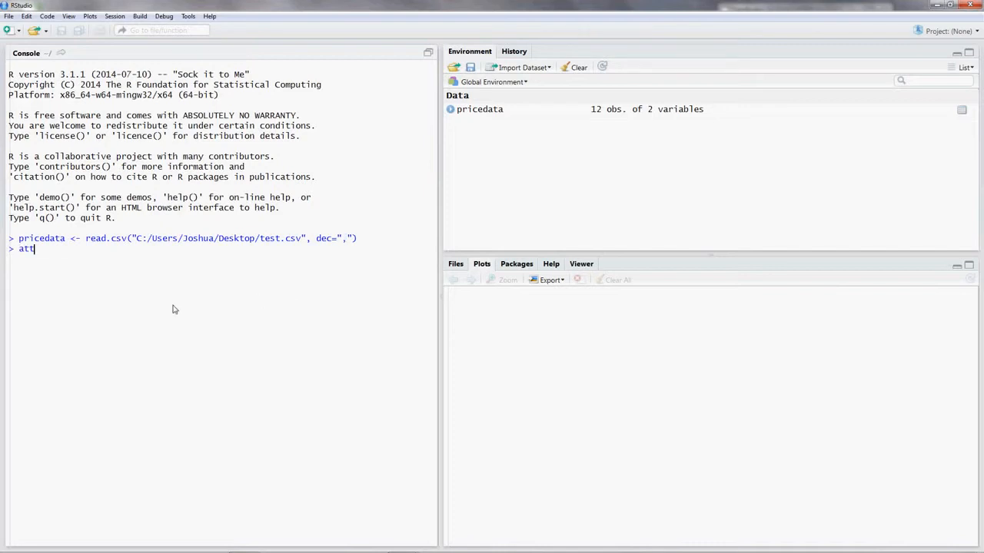
text(attach())
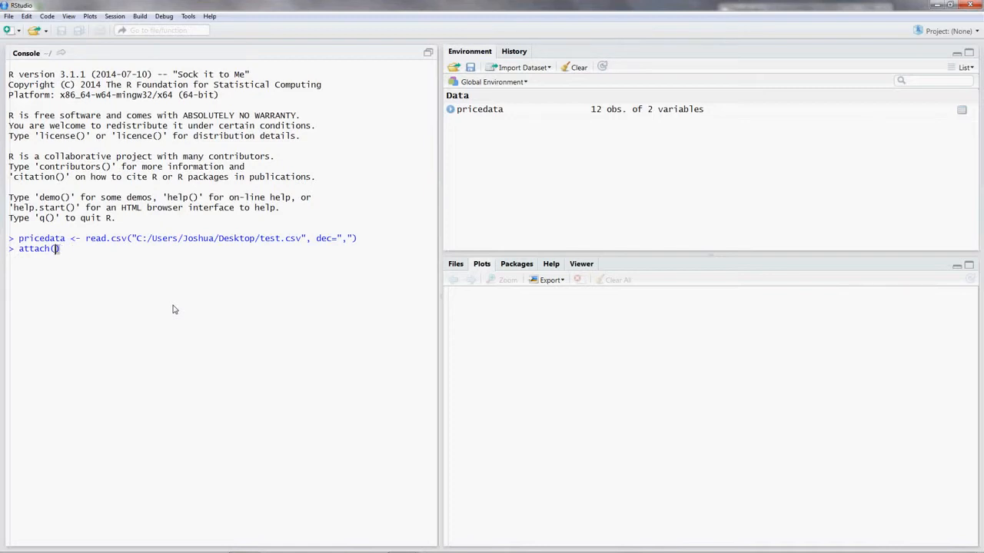
text(pricedata)
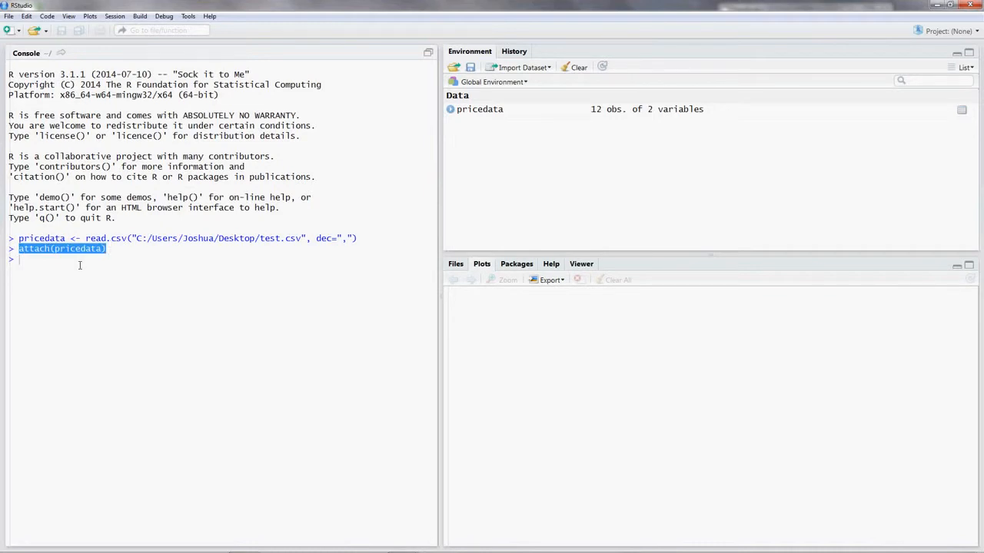
key(enter)
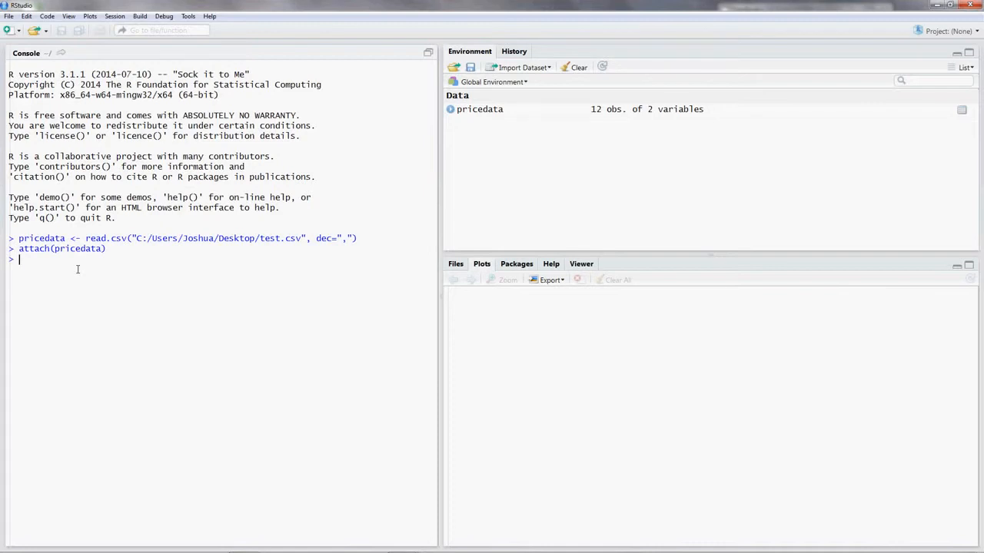
Print pricedata, showing 12 French cities with their prices.
text(pri)
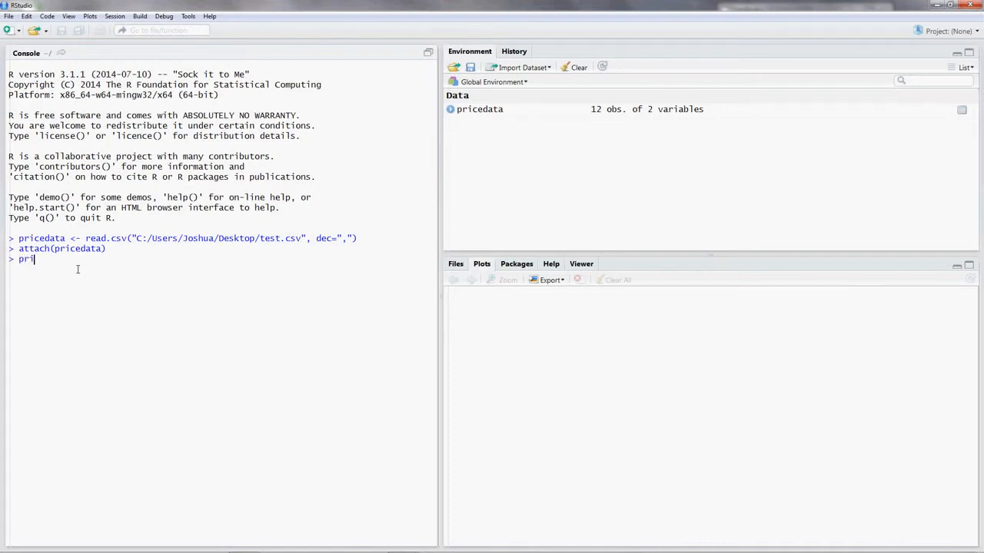
text(cedata)
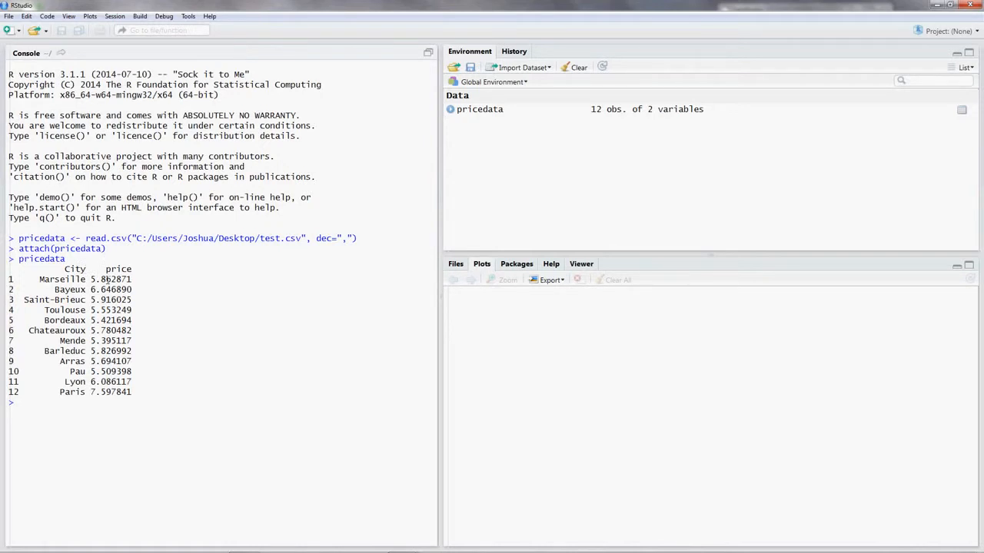
Run mean(price), fixing a typo, to get 5.940898.
text(m)
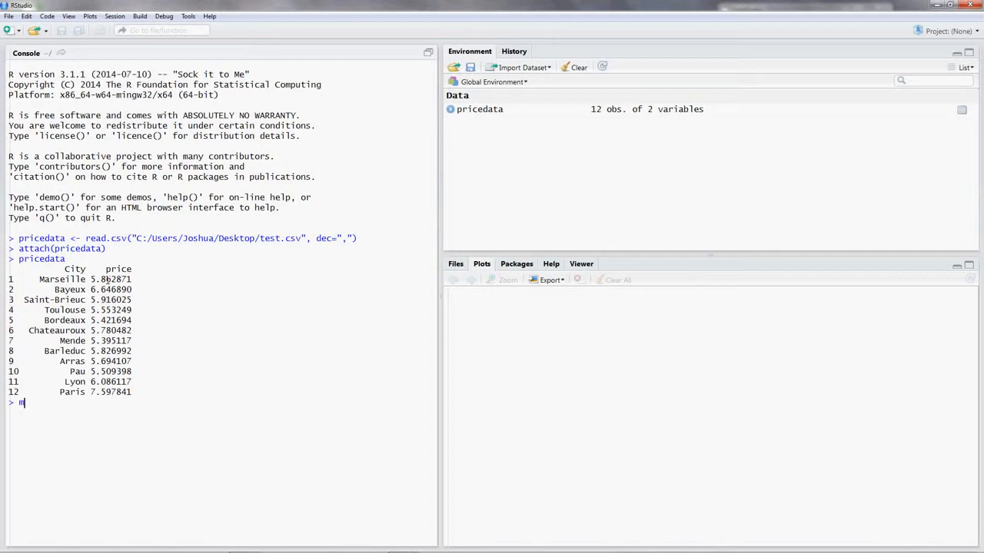
text(ean)
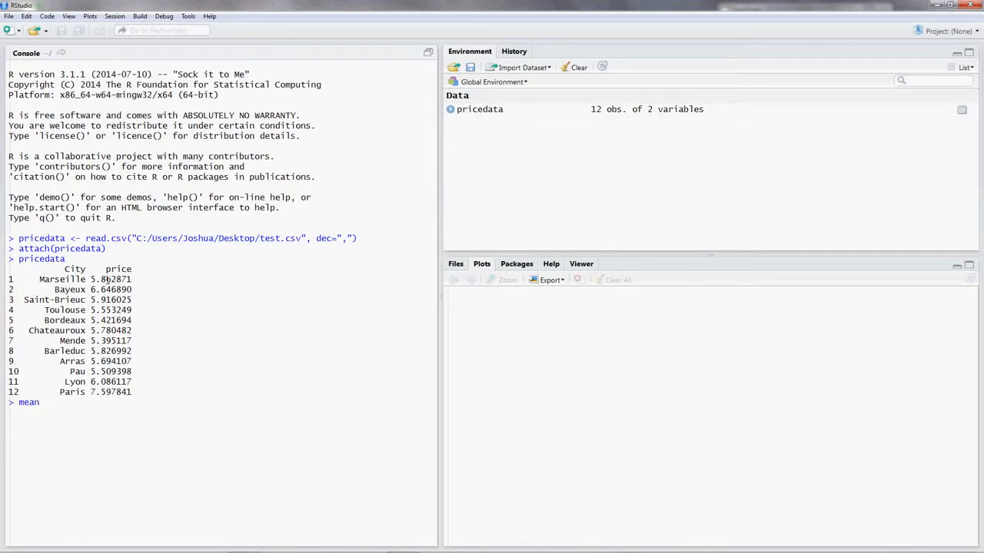
text(())
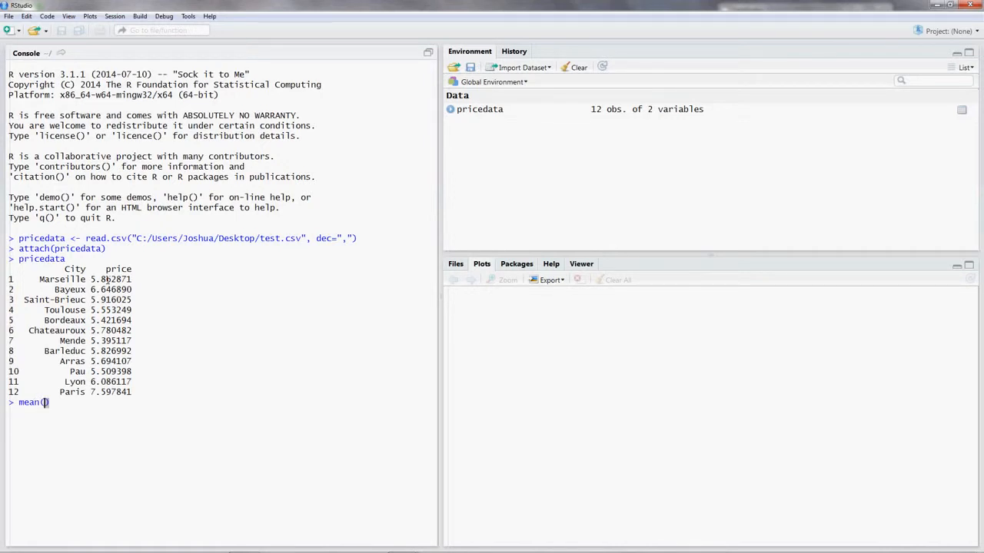
text(pricwe)
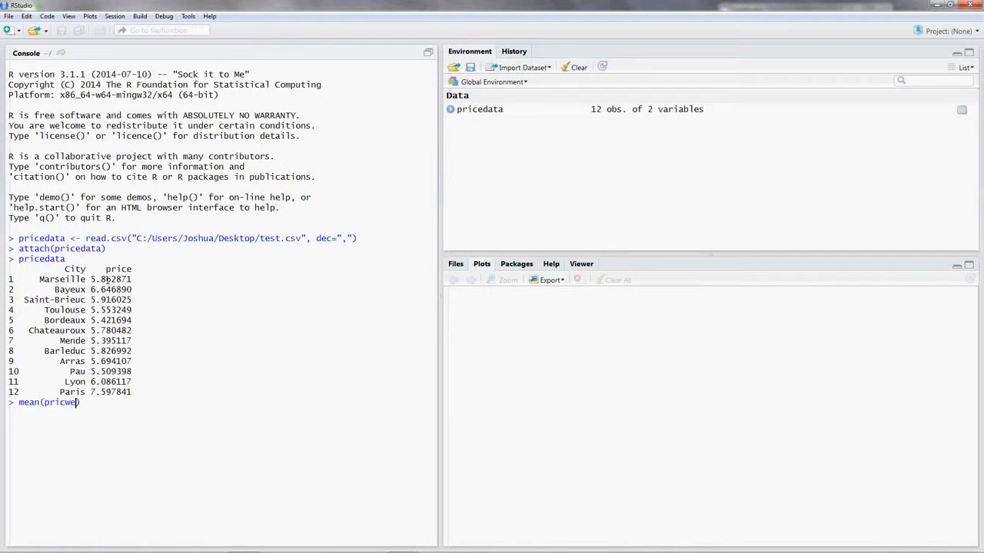
key(BackSpace)
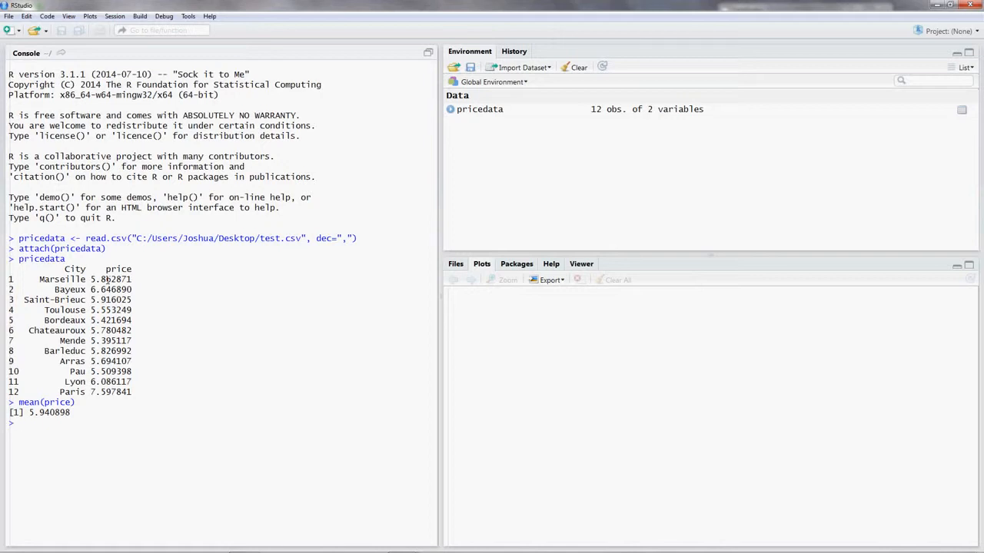
Run var(price) to get a variance of 0.3886553.
text(var())
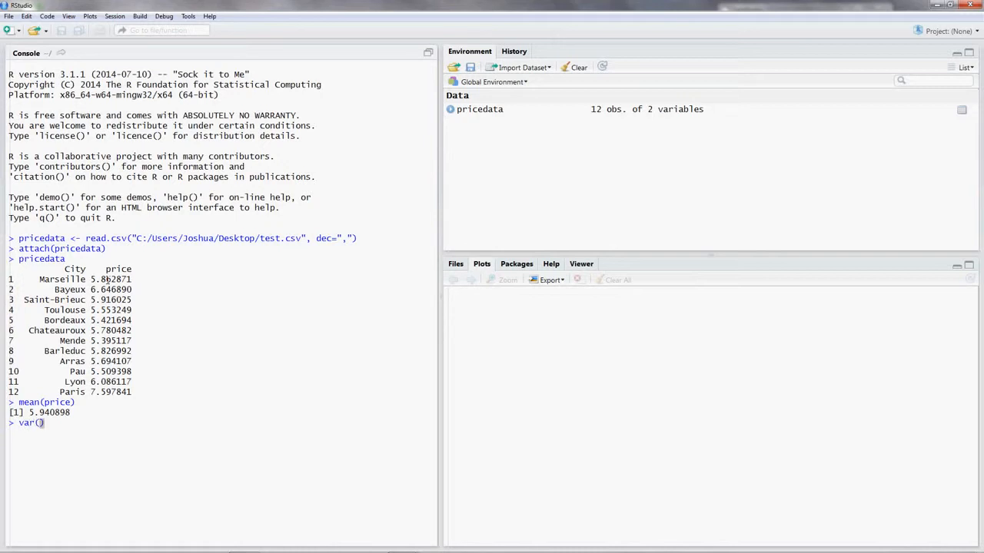
text(pric)
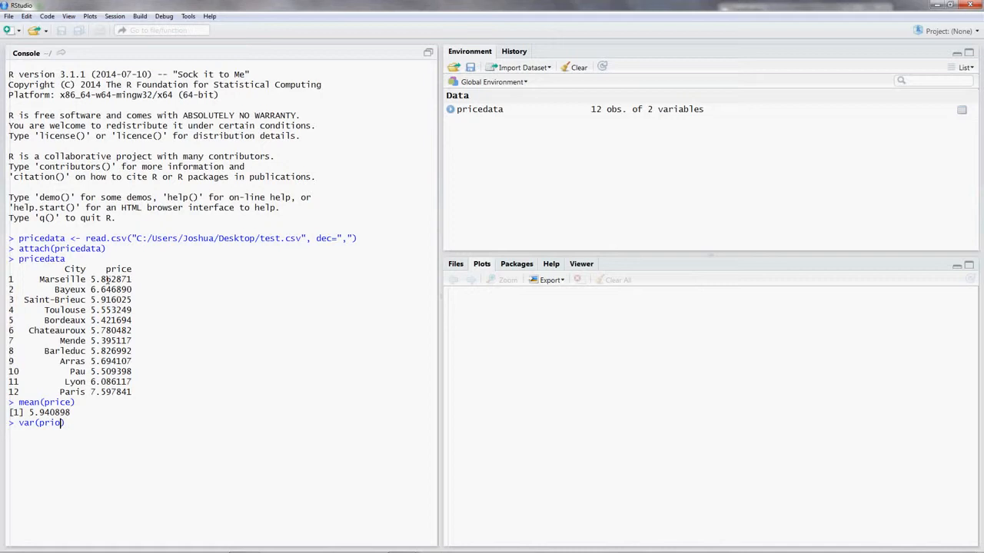
text(e)
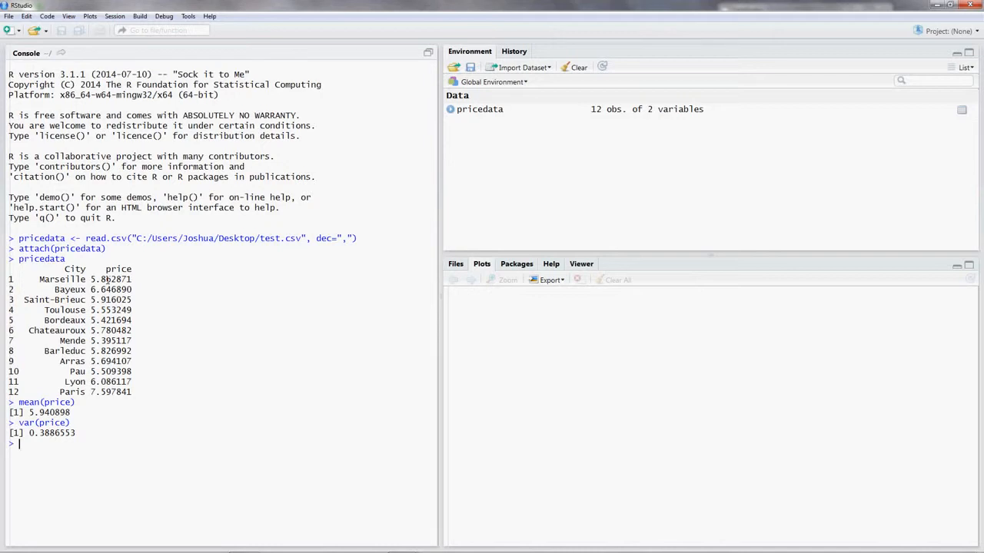
Run sd(price) to get a standard deviation of 0.6234223.
text(sd)
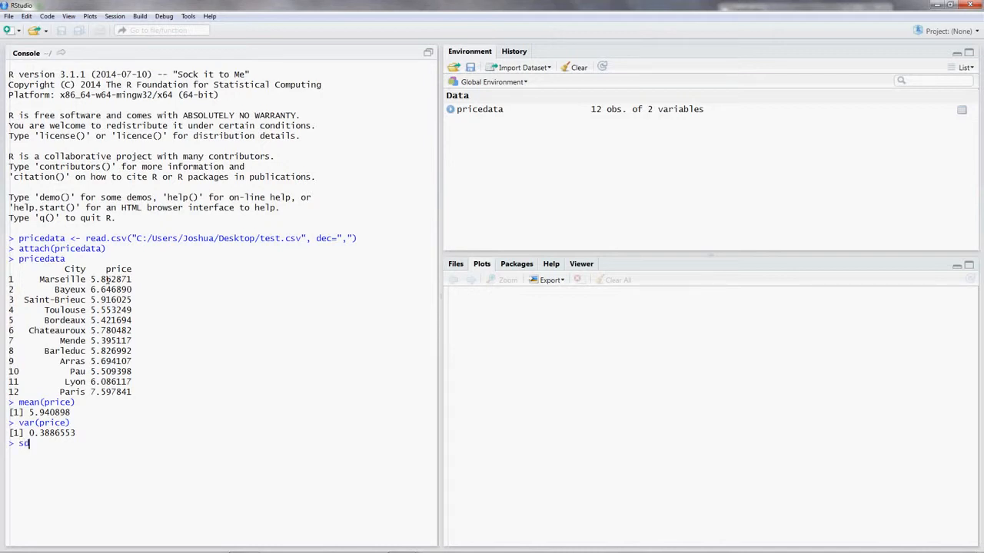
text((p))
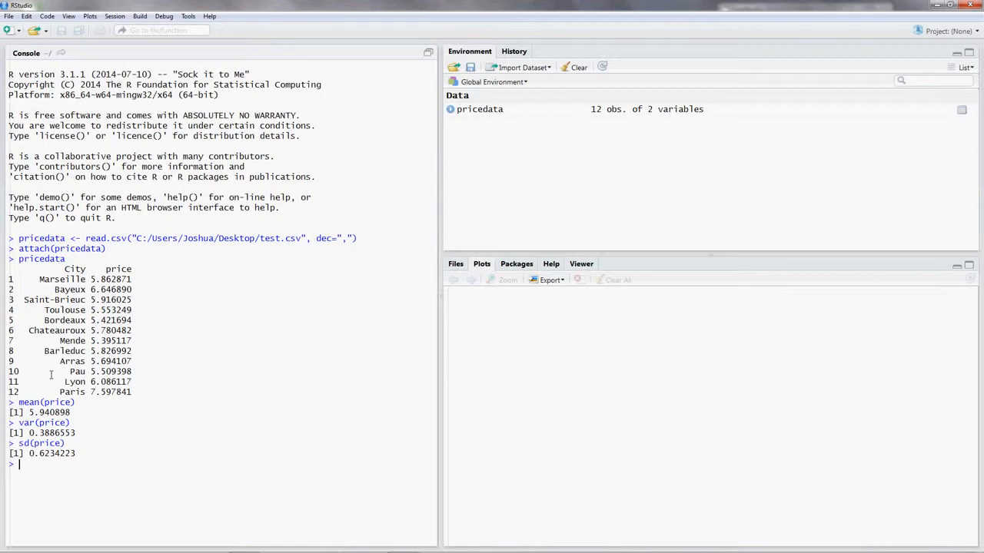
Run View(pricedata) to show the 12 cities and prices in a viewer tab.
text(Vi)
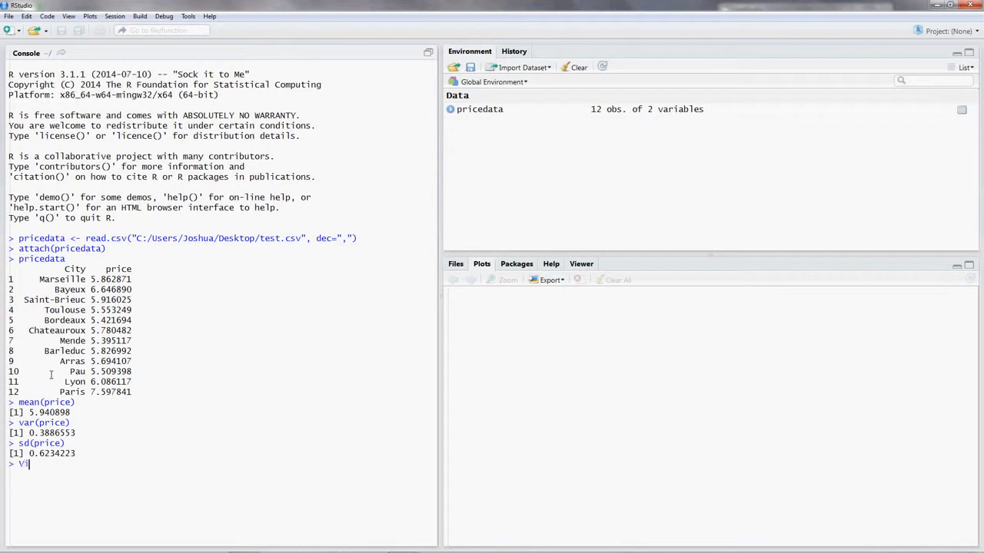
text(ew)
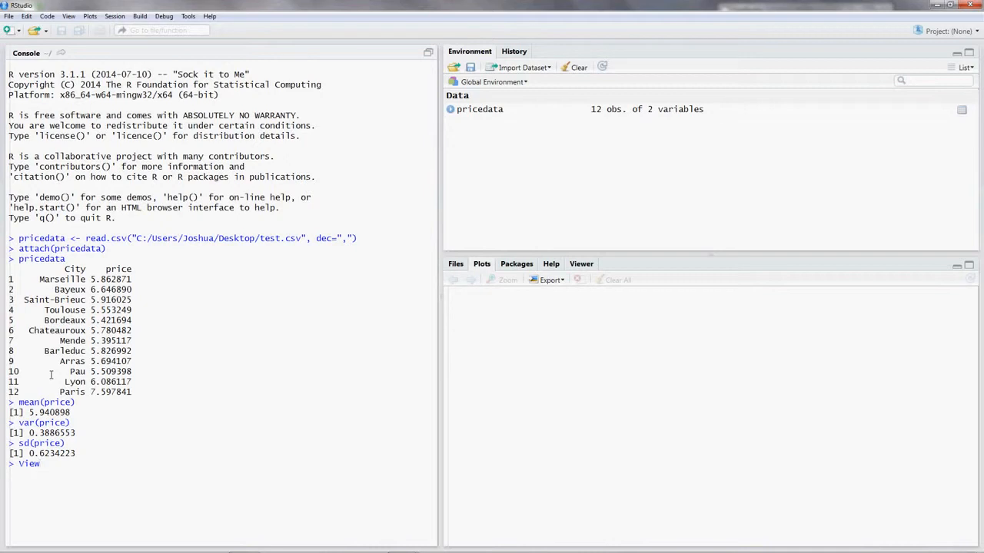
text(())
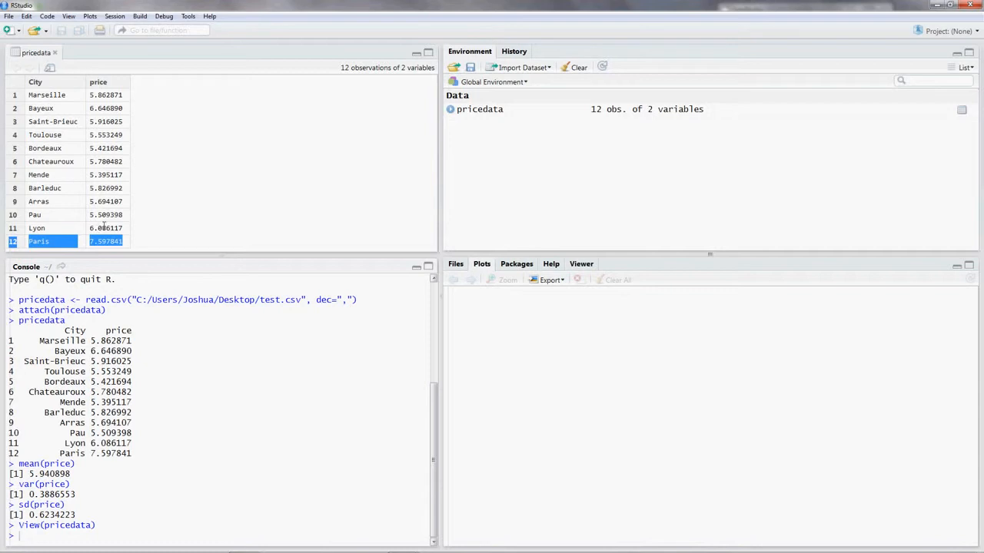
mouse_move(117, 228)
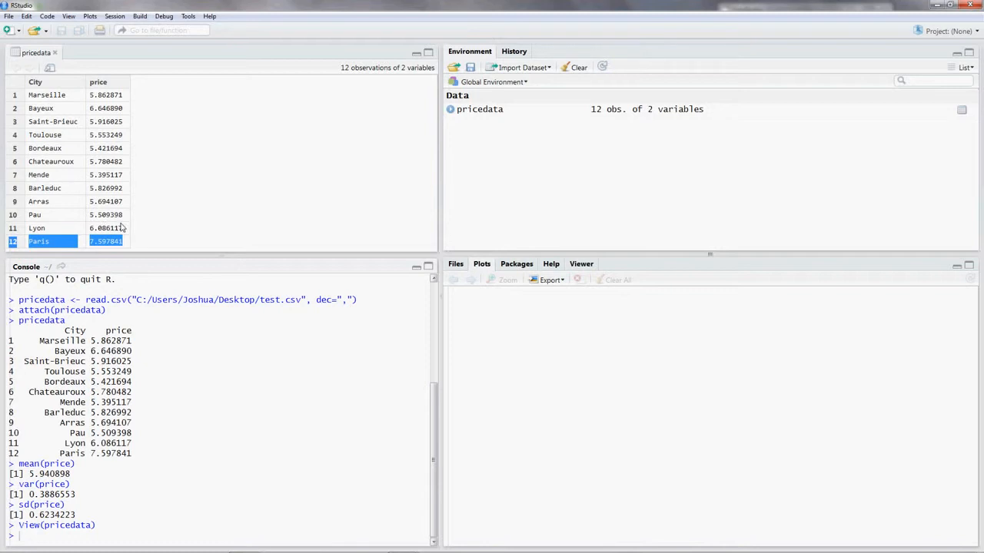
mouse_move(121, 273)
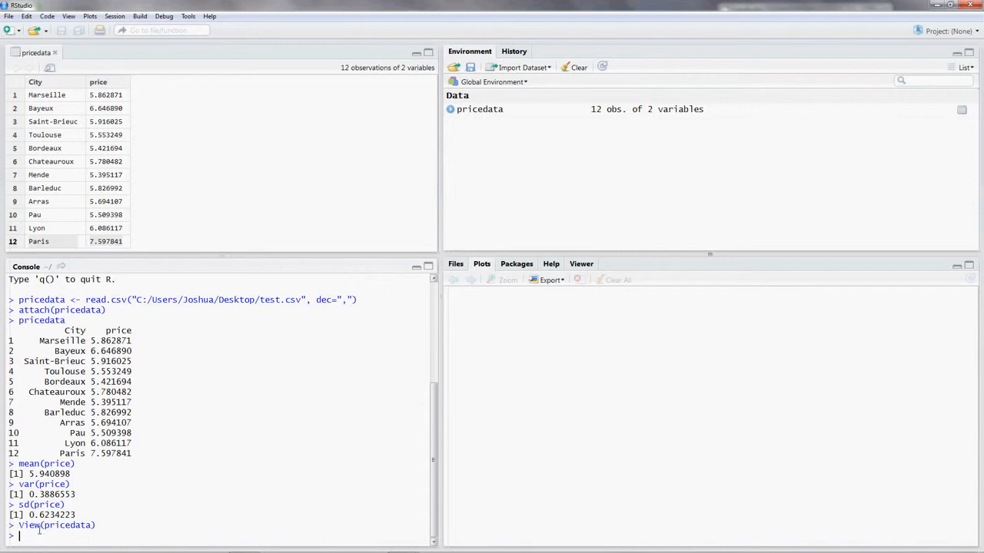
Type the unrun expression ((price[12] - mean(price))/sd(price)) for Paris.
text(())
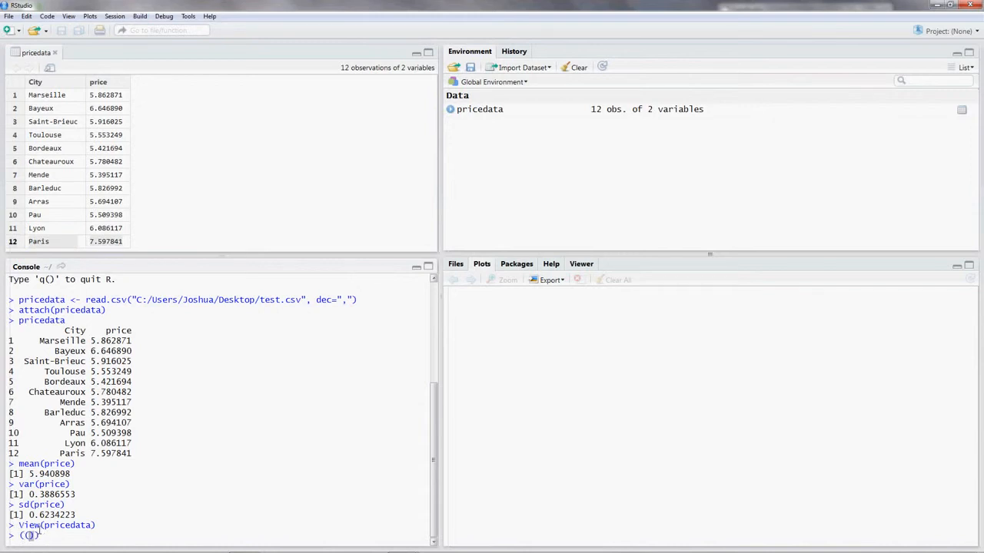
text(price)
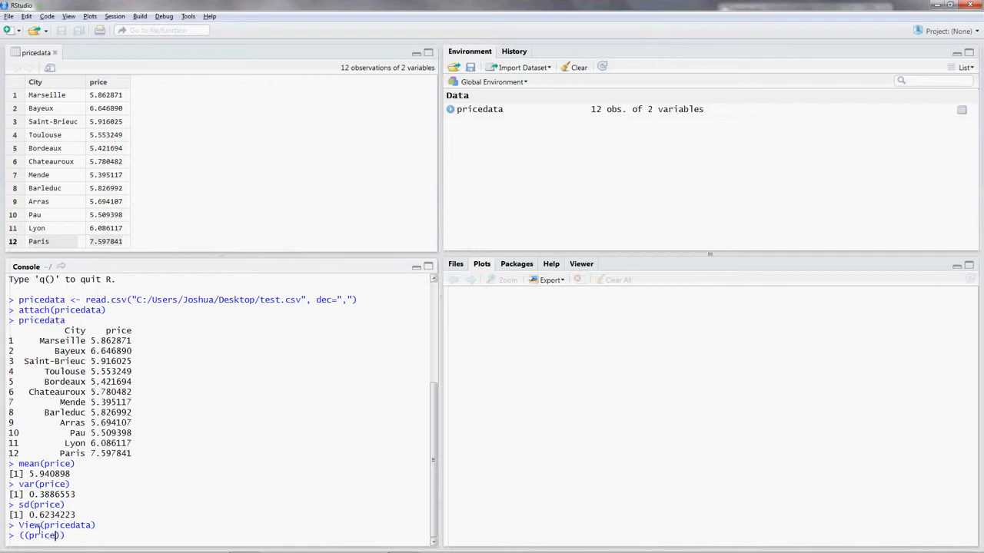
text([])
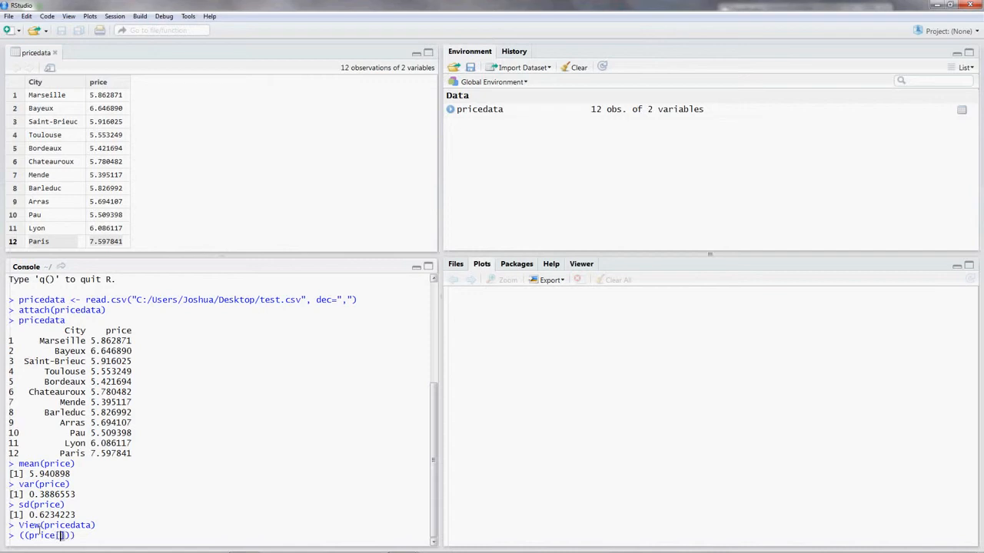
text(12)
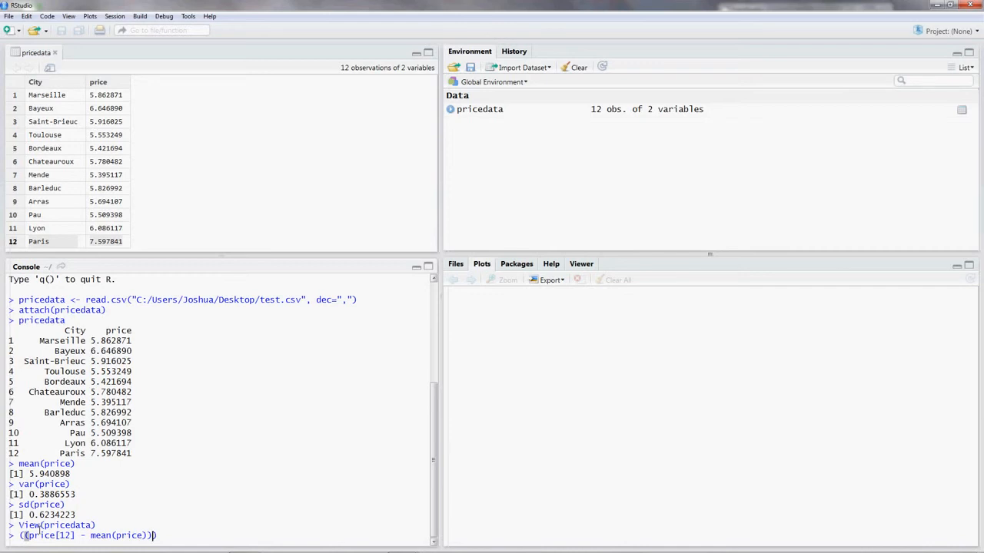
text(/)
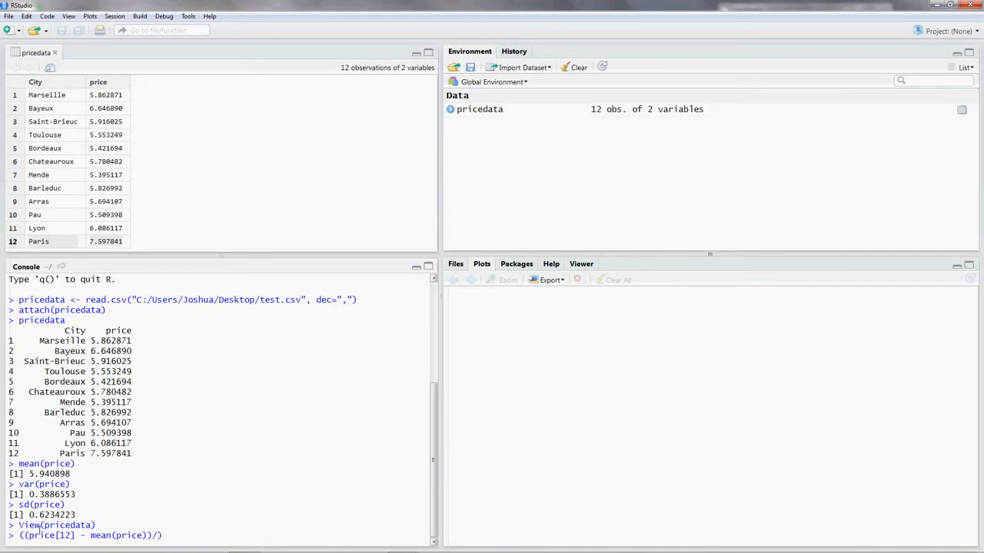
text(sd(pri)
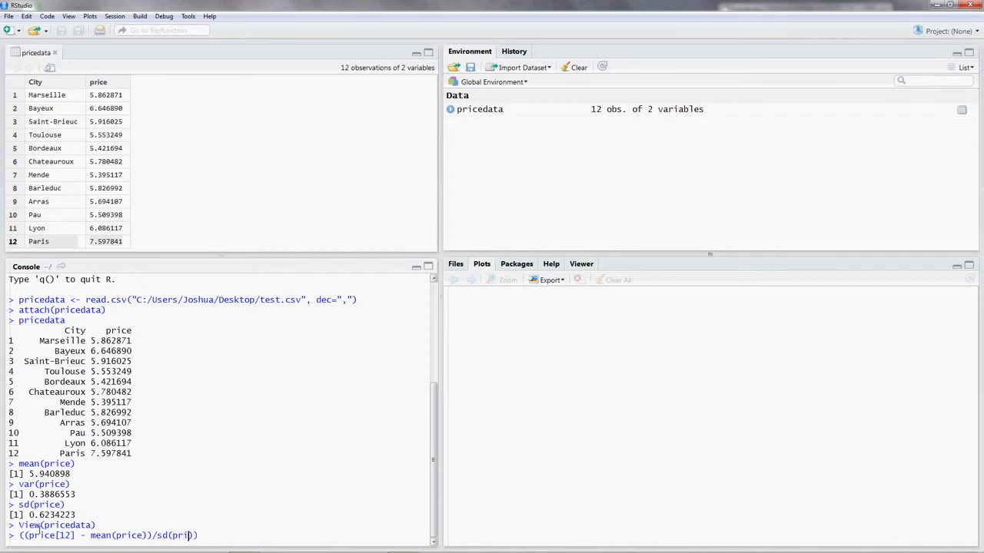
text(ce))
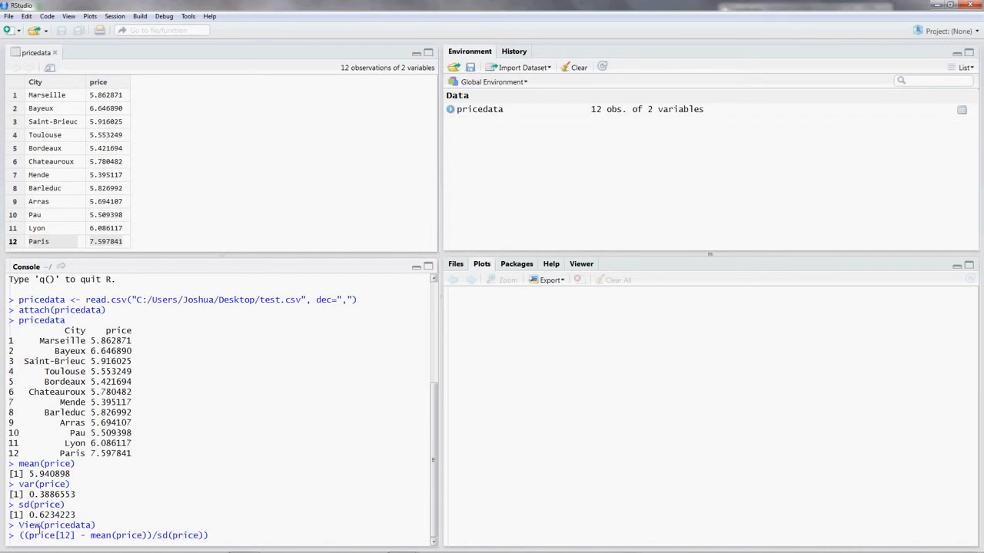